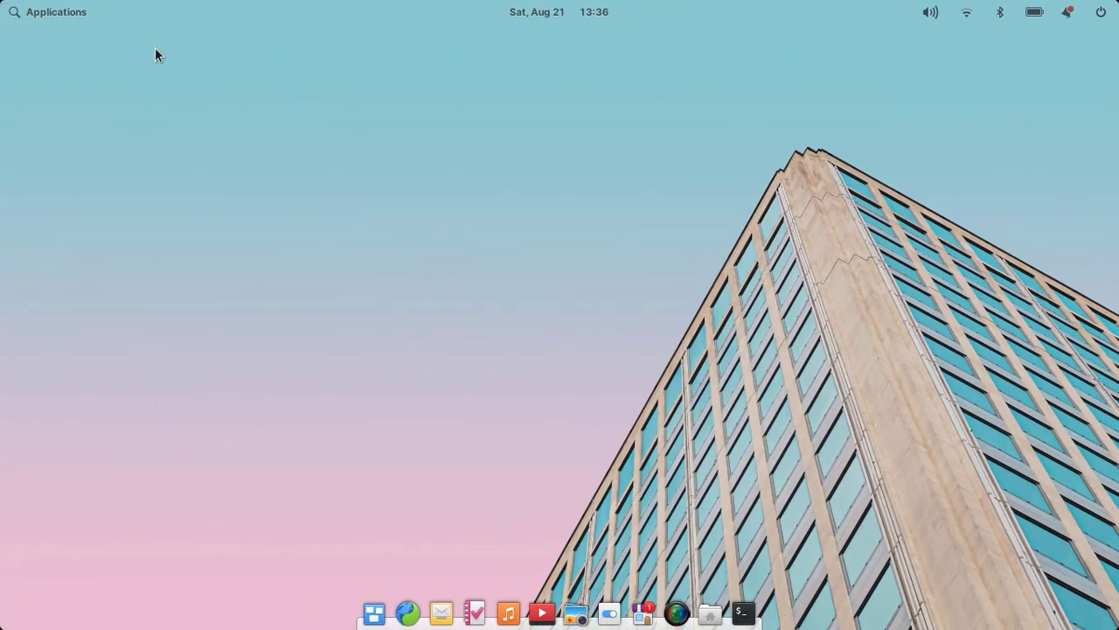
mouse_move(56, 10)
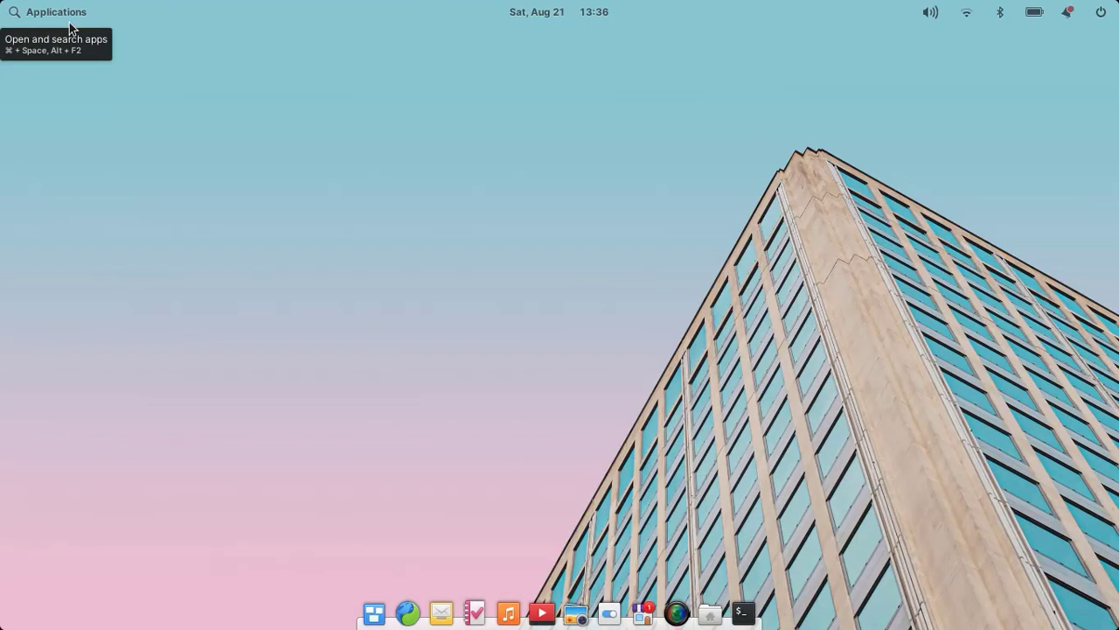
mouse_move(402, 589)
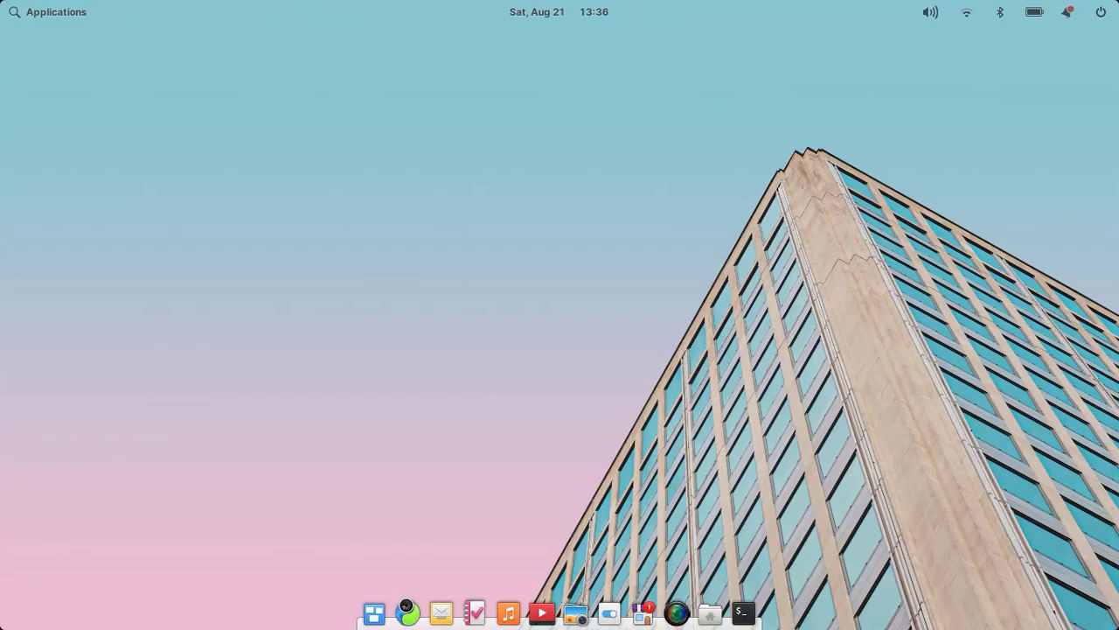
Search 'google chrome download' in Epiphany and download the 64 bit .deb package, accepting the terms
click(408, 612)
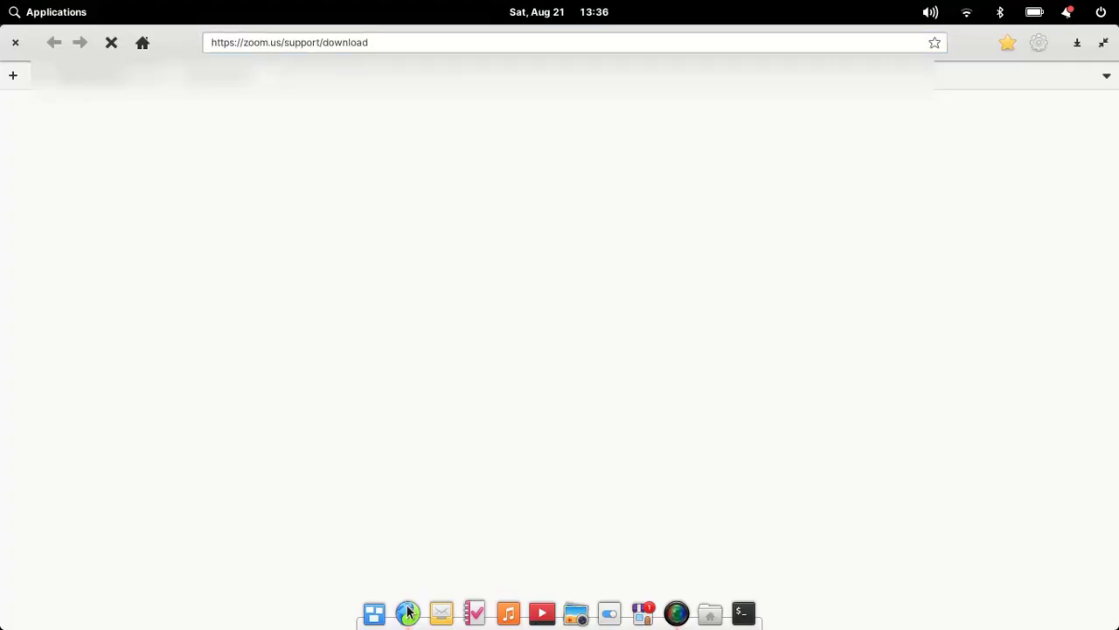
text(google chrome download)
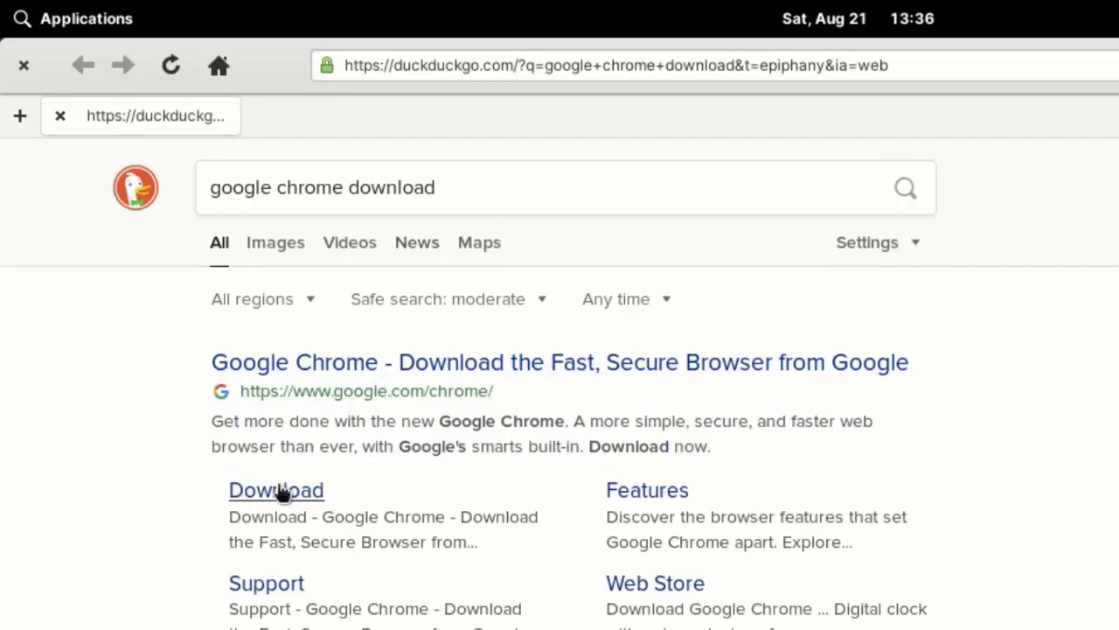
click(276, 490)
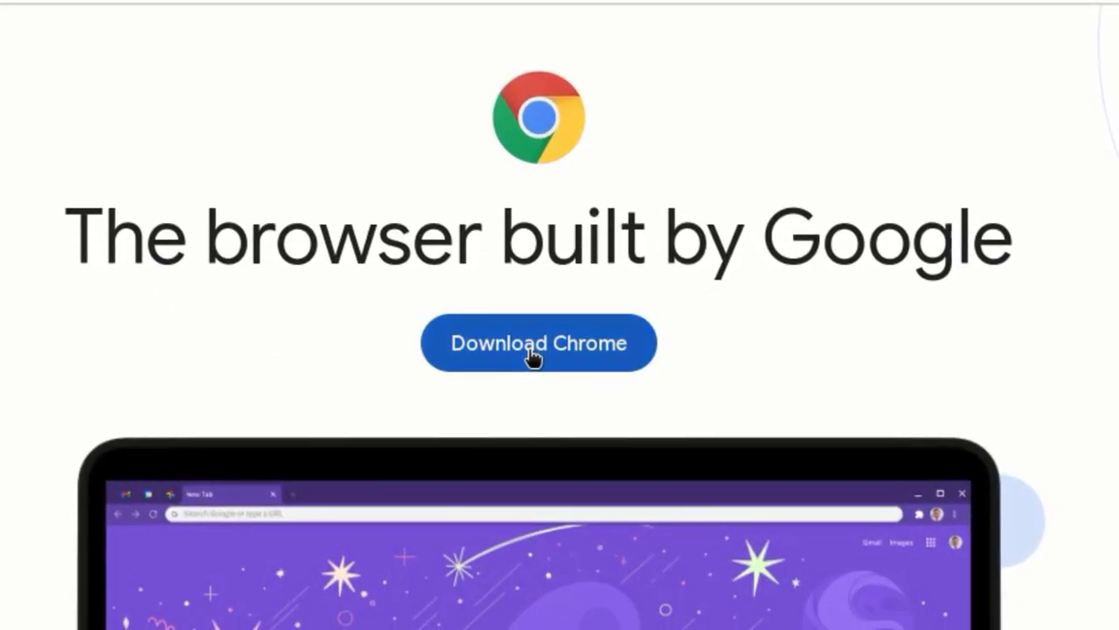
click(539, 343)
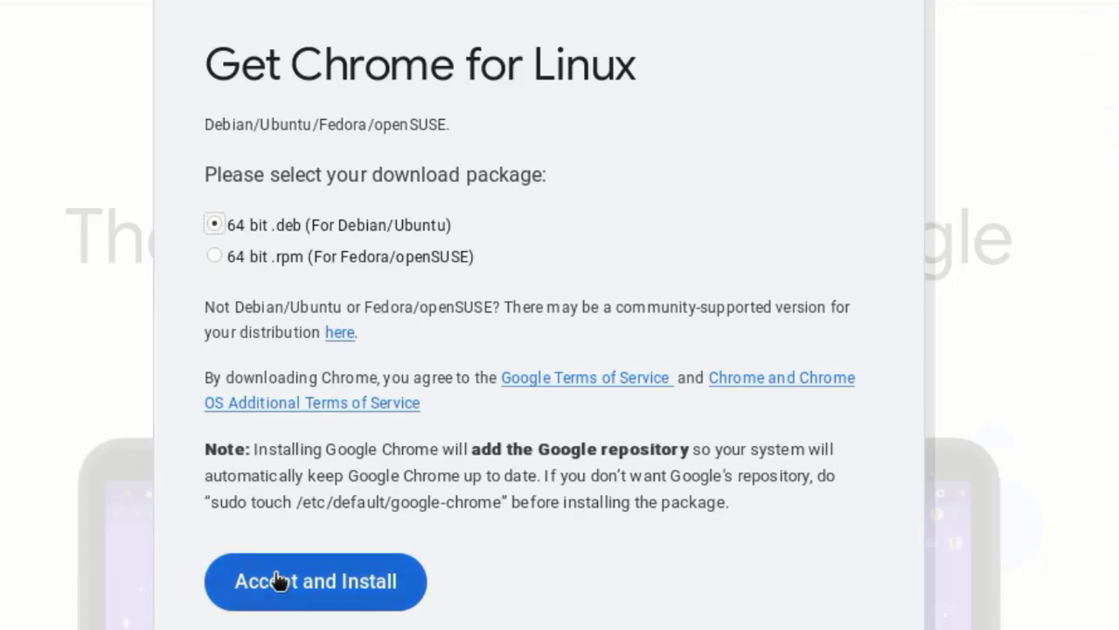
click(315, 580)
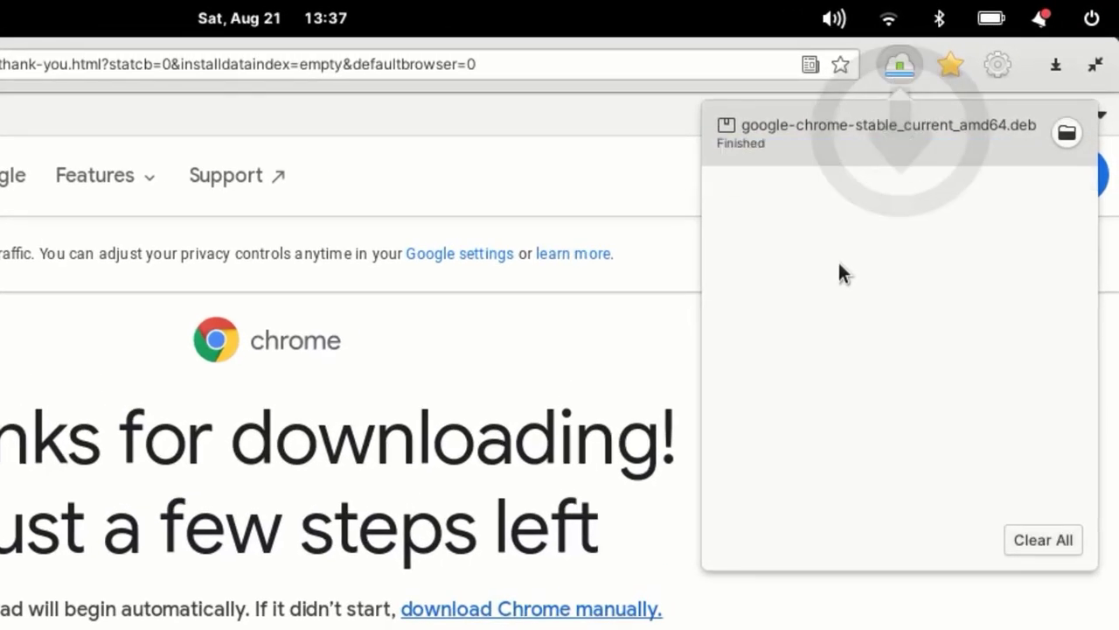
mouse_move(948, 165)
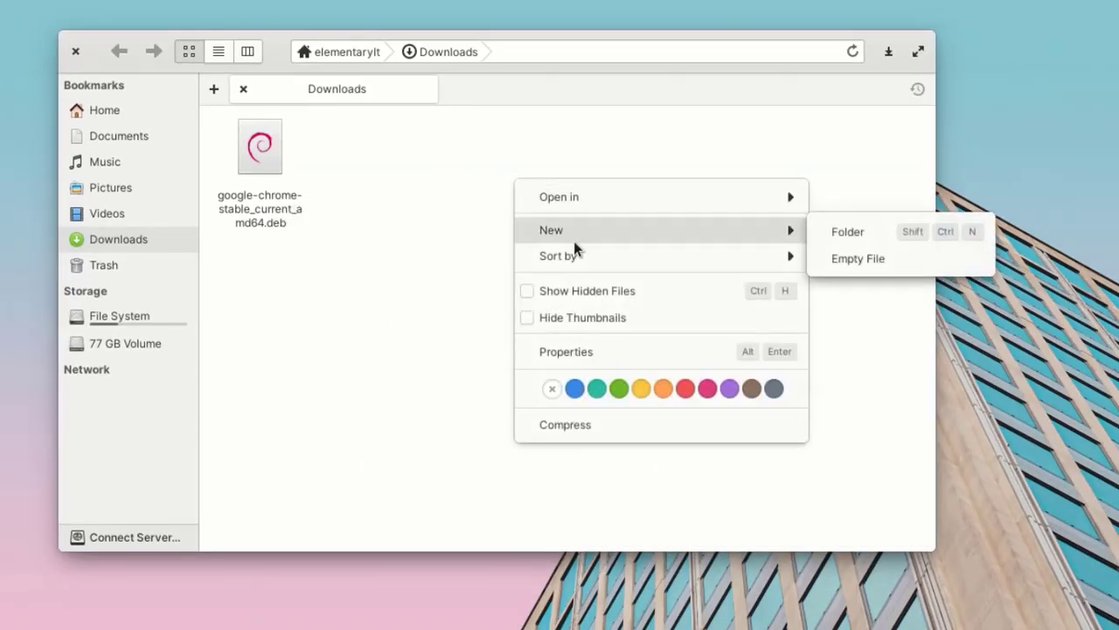
mouse_move(717, 266)
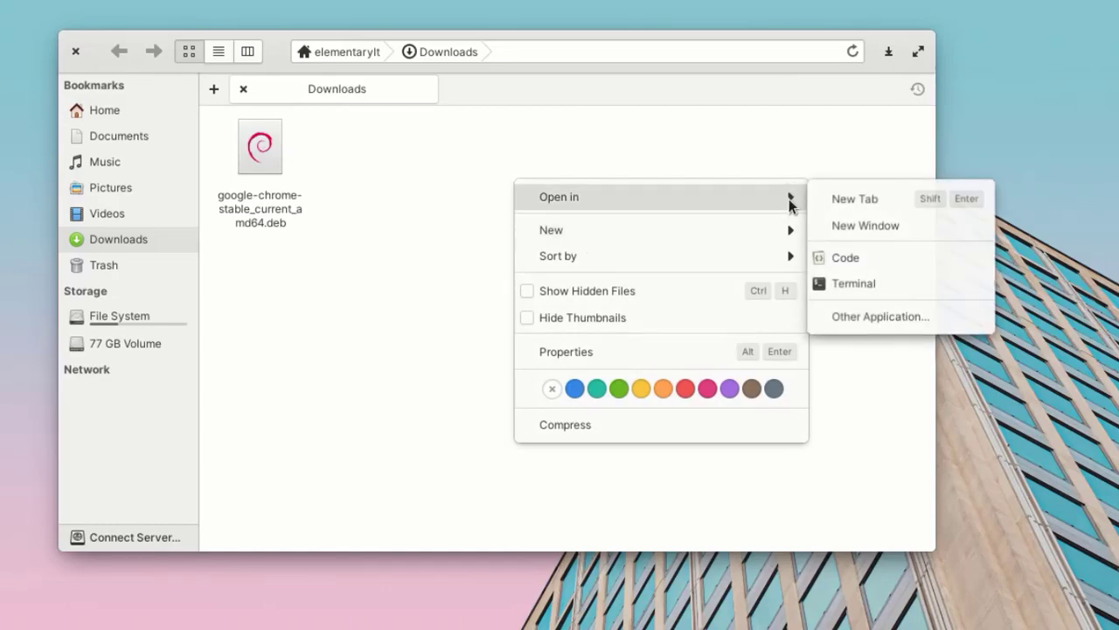
Open a terminal in the Downloads folder from the Files context menu
click(836, 297)
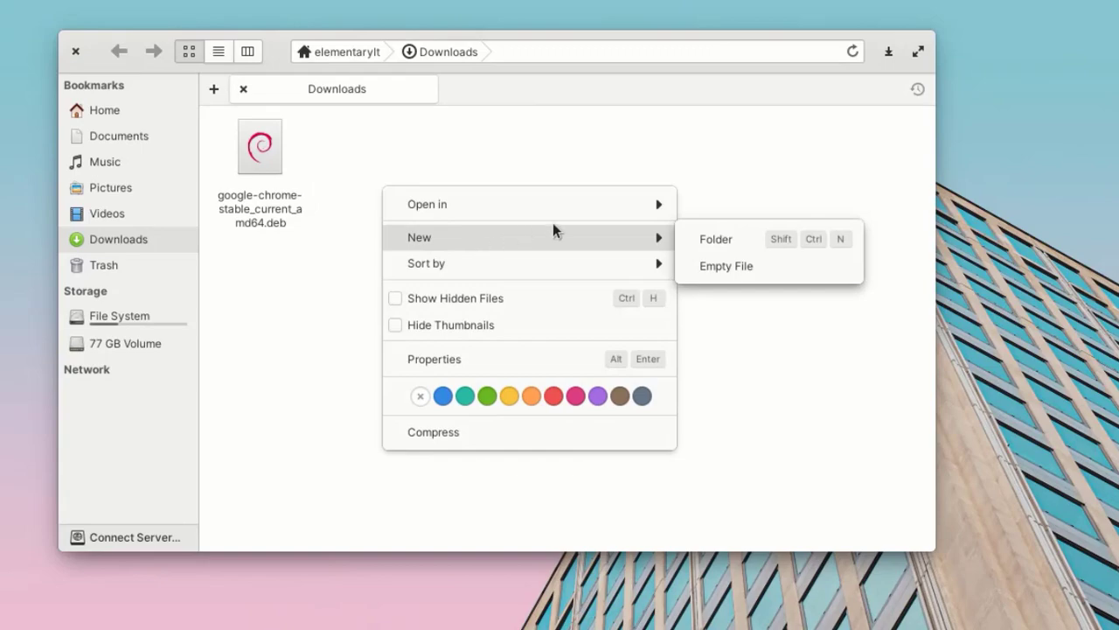
mouse_move(427, 202)
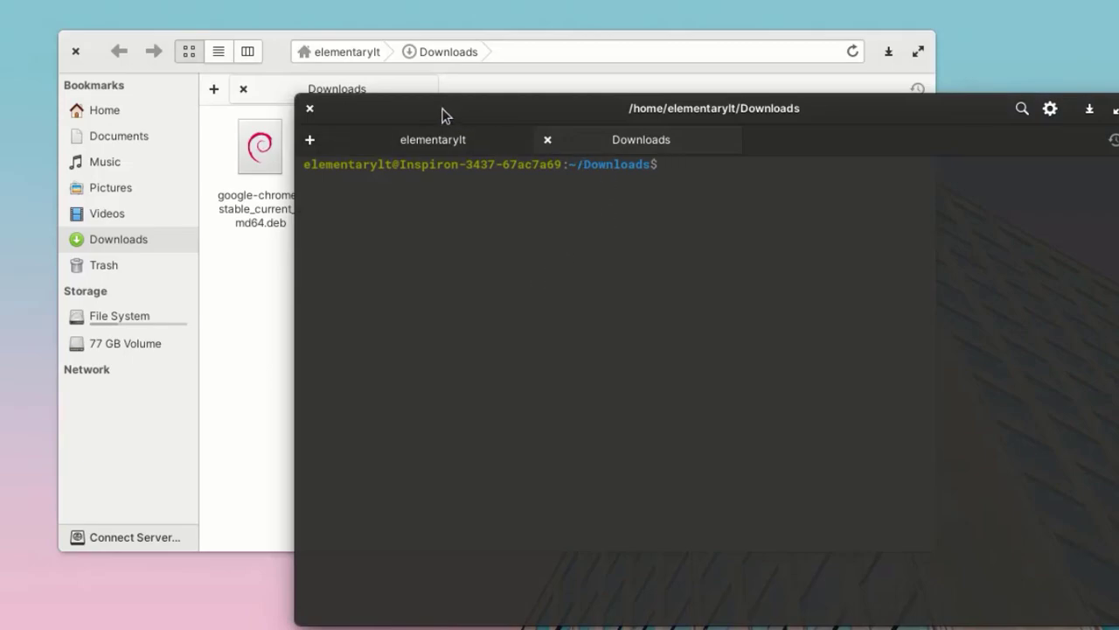
Run sudo dpkg -i google-chrome-stable_current_amd64.deb to install Chrome, then close the terminal
drag(441, 114, 538, 189)
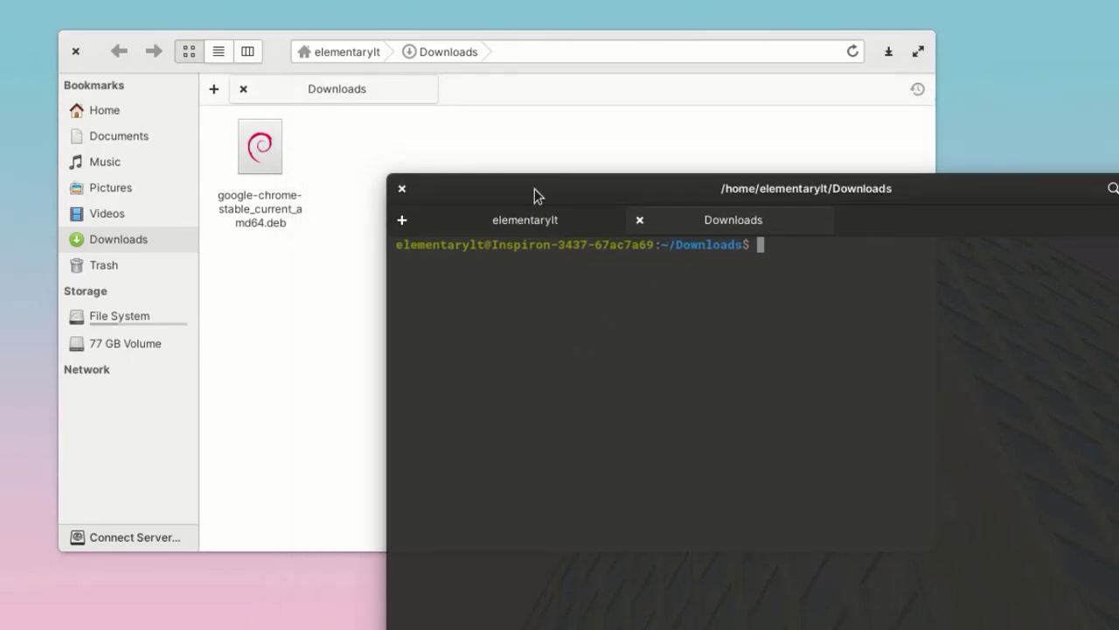
text(sudo)
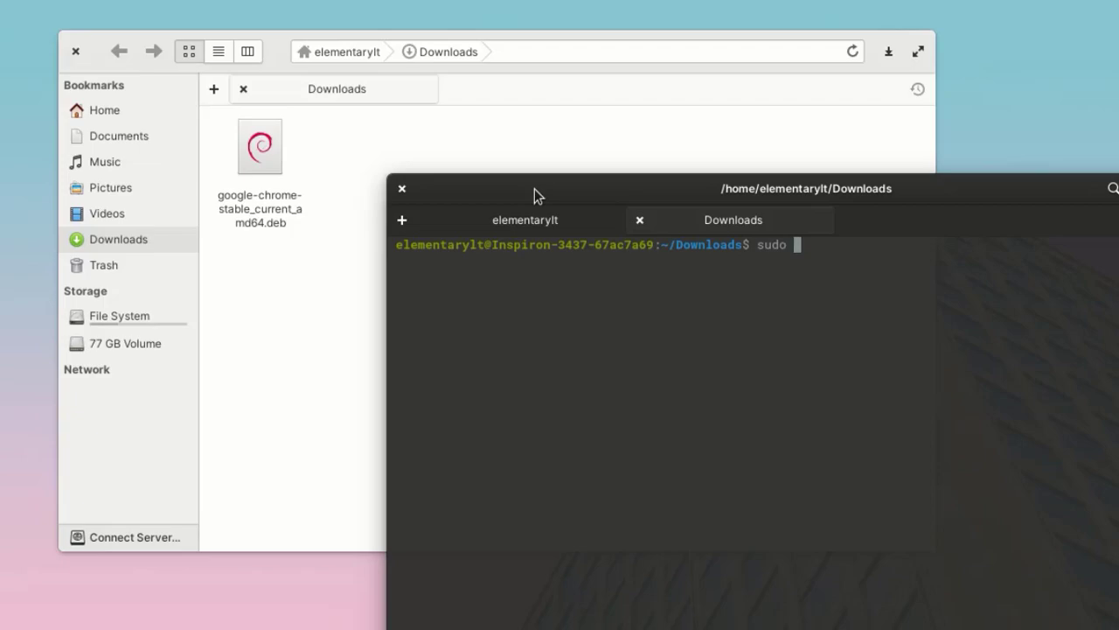
text(dpk)
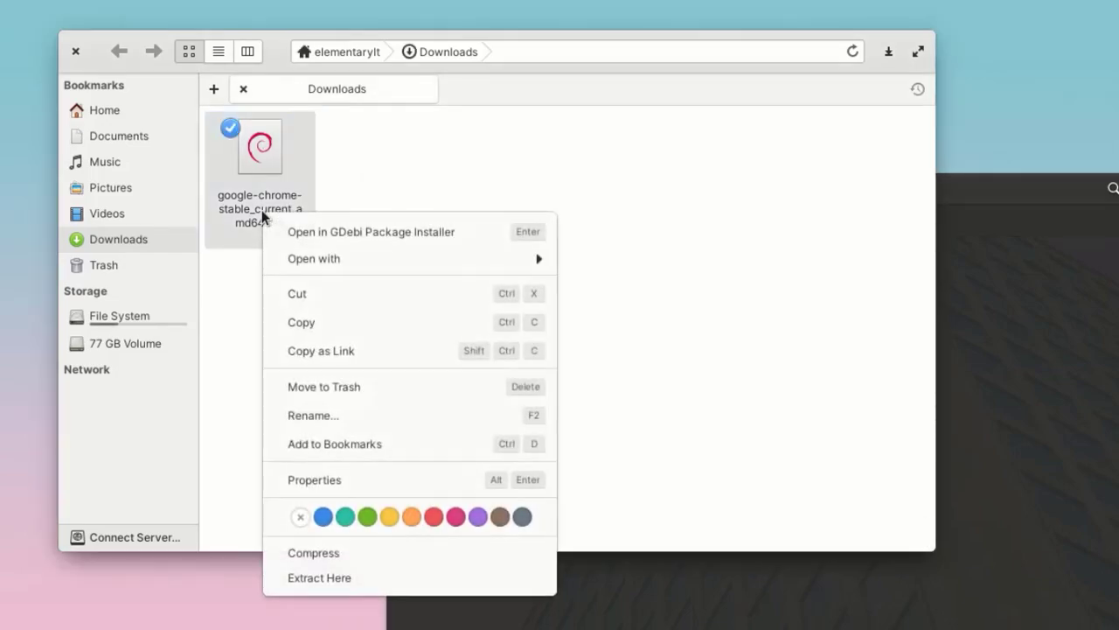
mouse_move(231, 248)
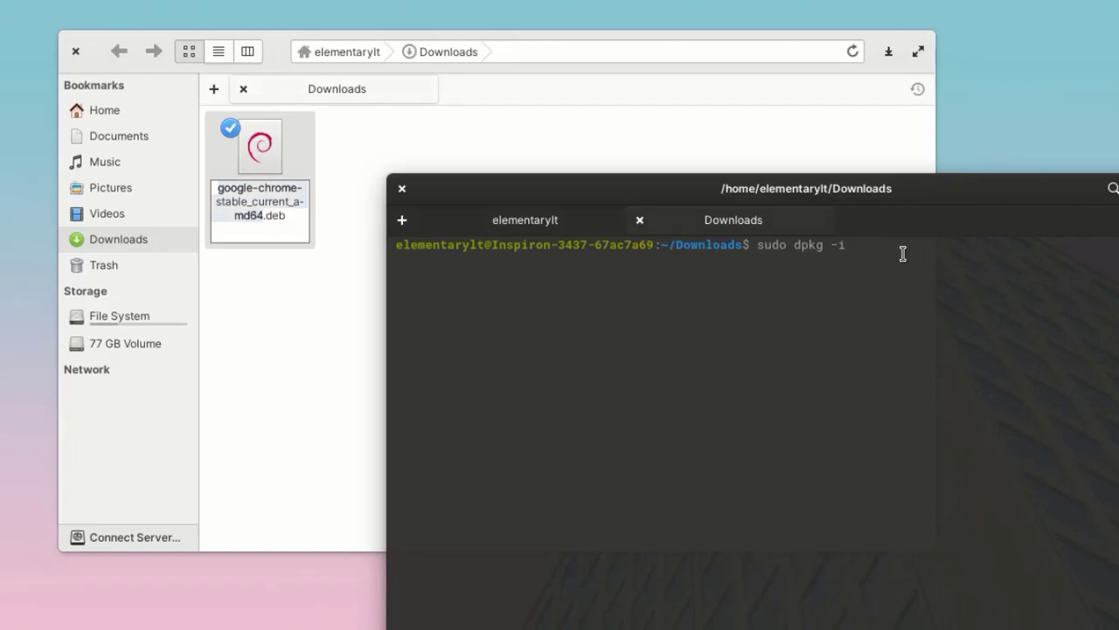
text(google-chrome-stable_current_amd64.deb)
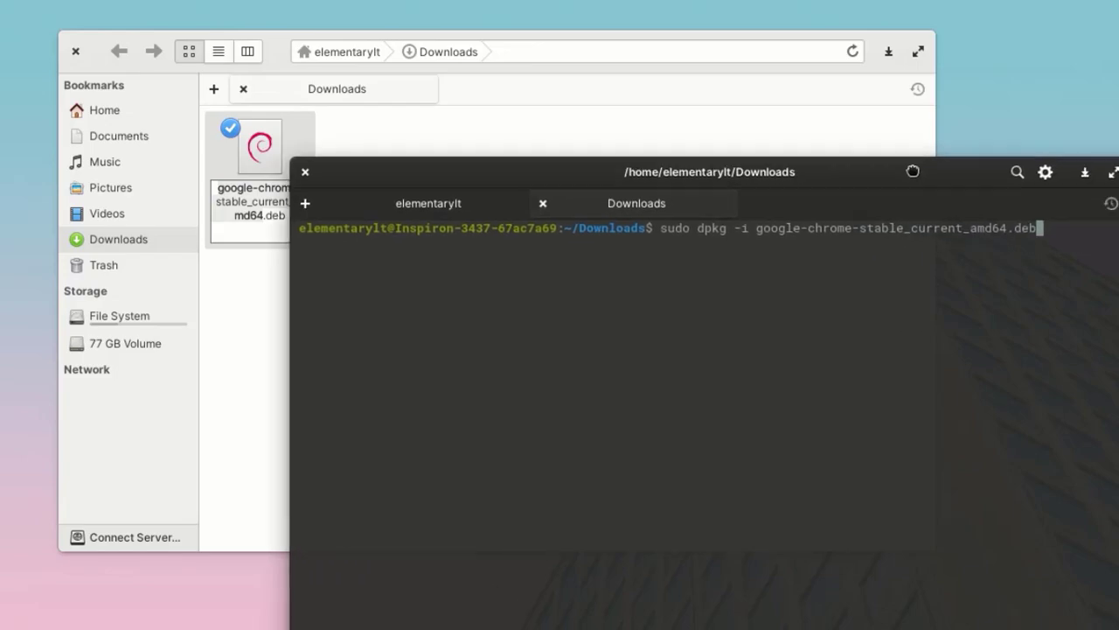
drag(708, 171, 643, 147)
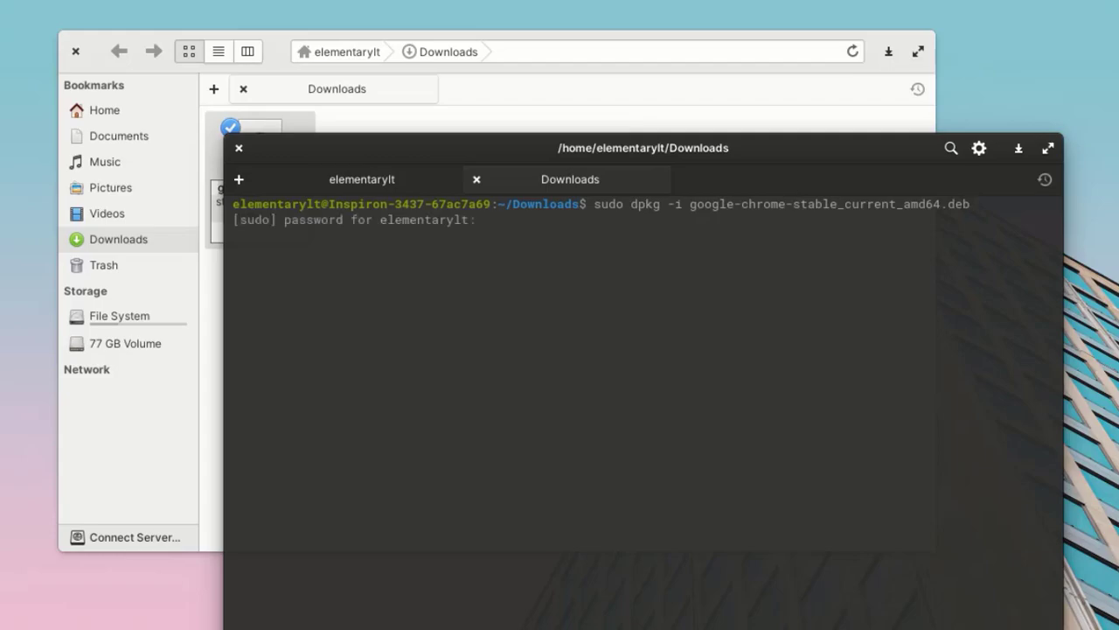
key(Return)
text(e)
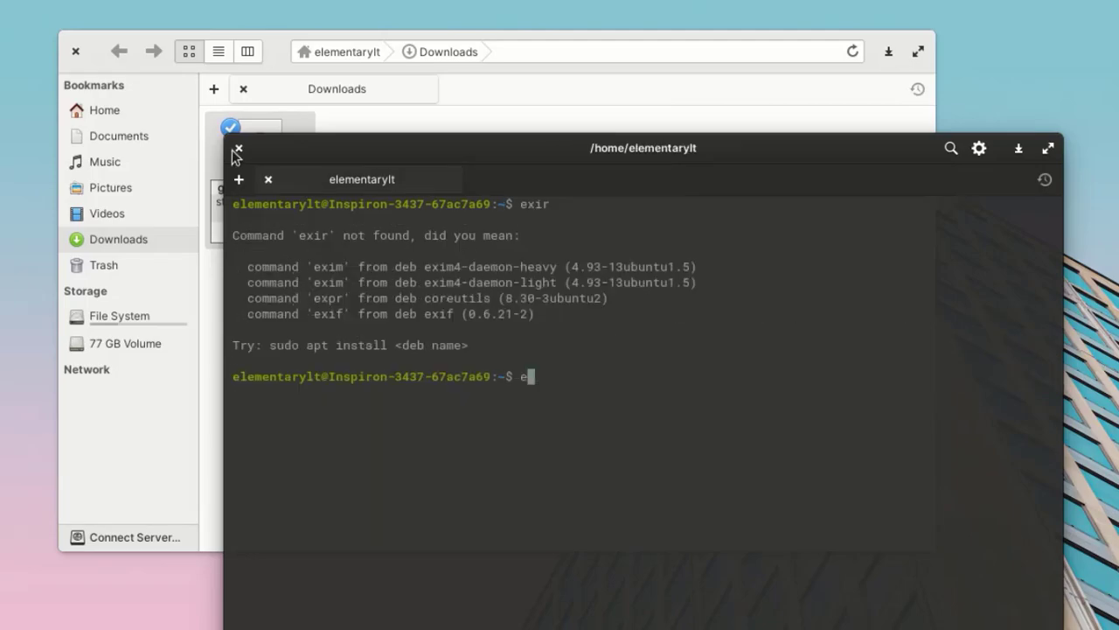
click(238, 147)
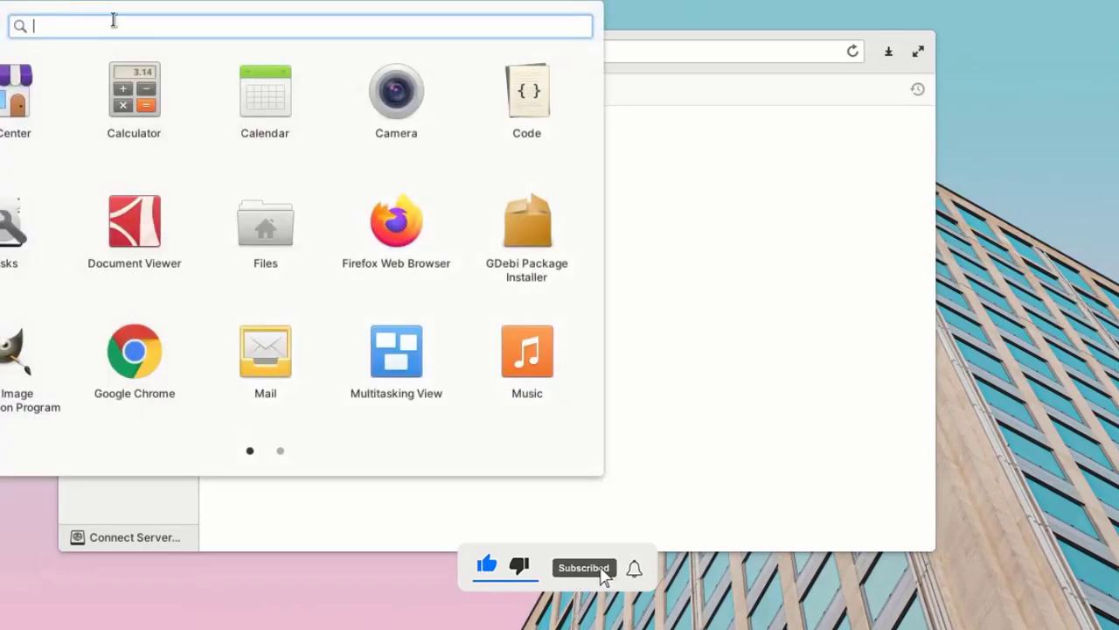
Launch Google Chrome from the Applications menu and open a fresh Terminal window
click(265, 227)
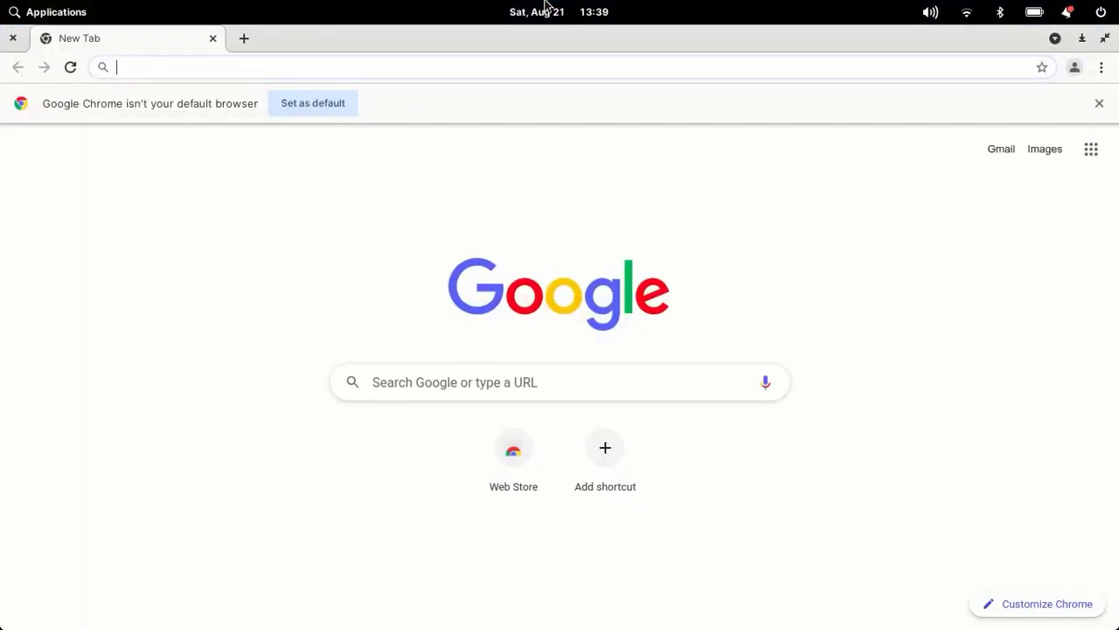
click(741, 612)
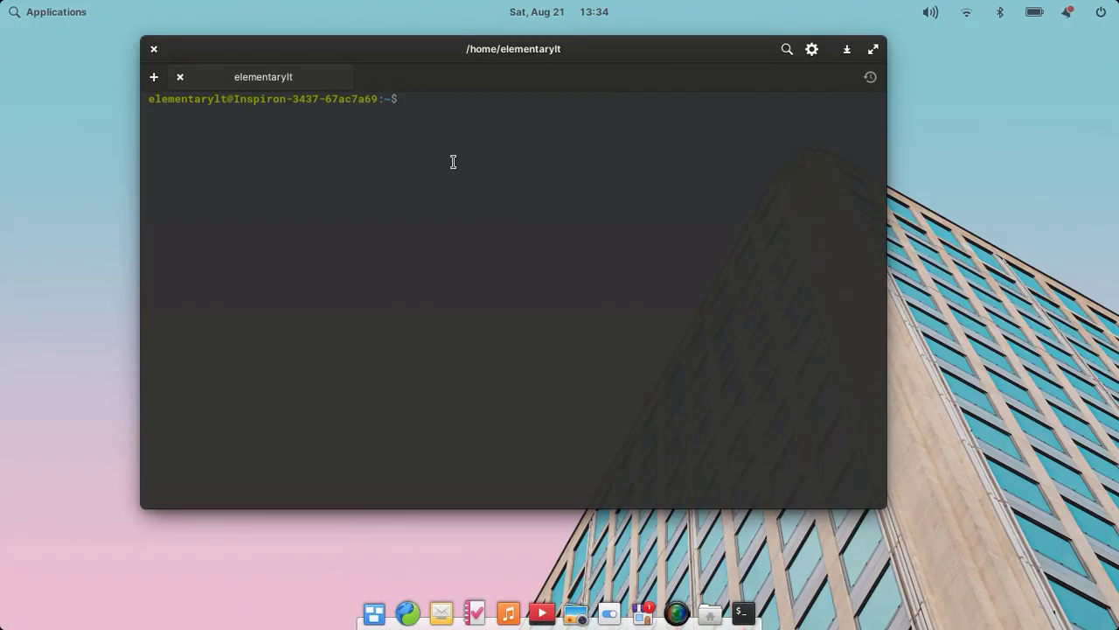
Run dpkg --list and scroll down to the google-chrome-stable entry
text(dpkg)
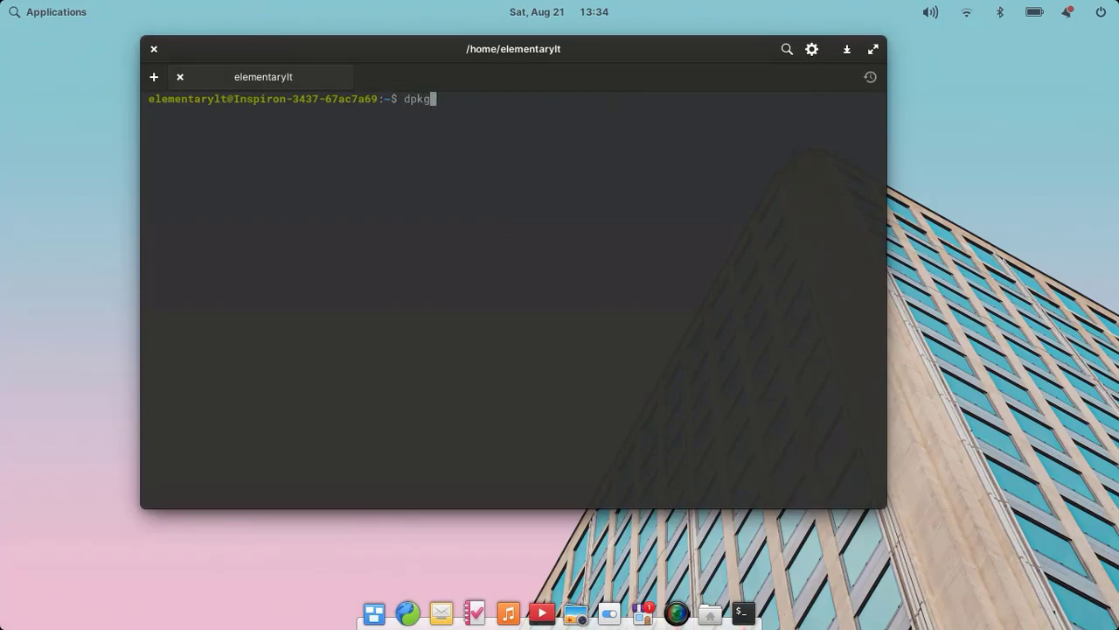
text(--)
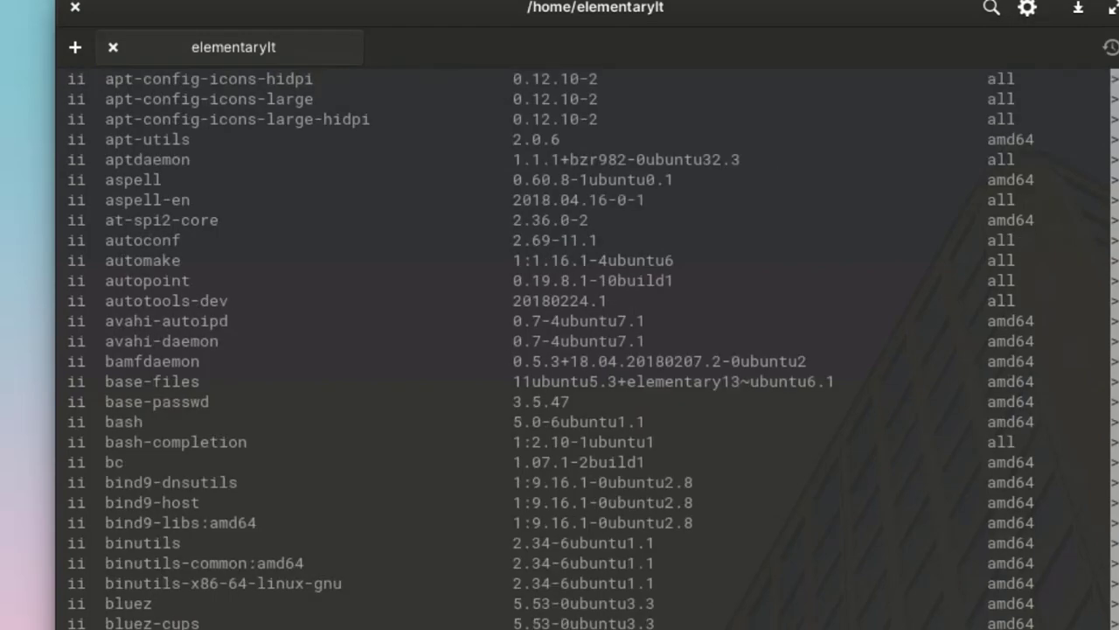
scroll(down, 3)
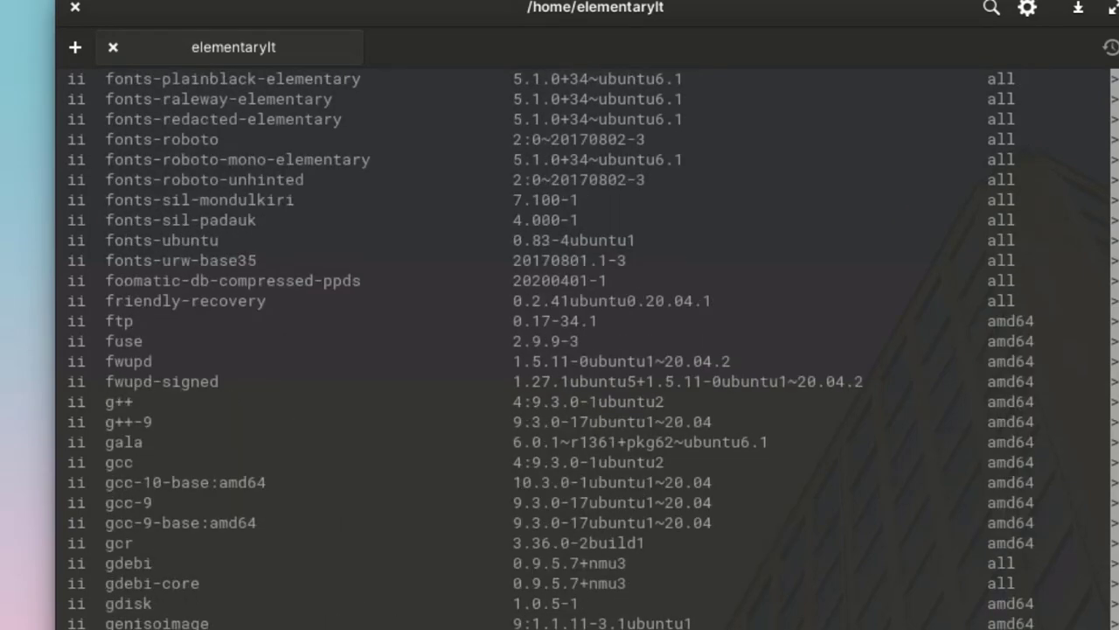
scroll(down, 3)
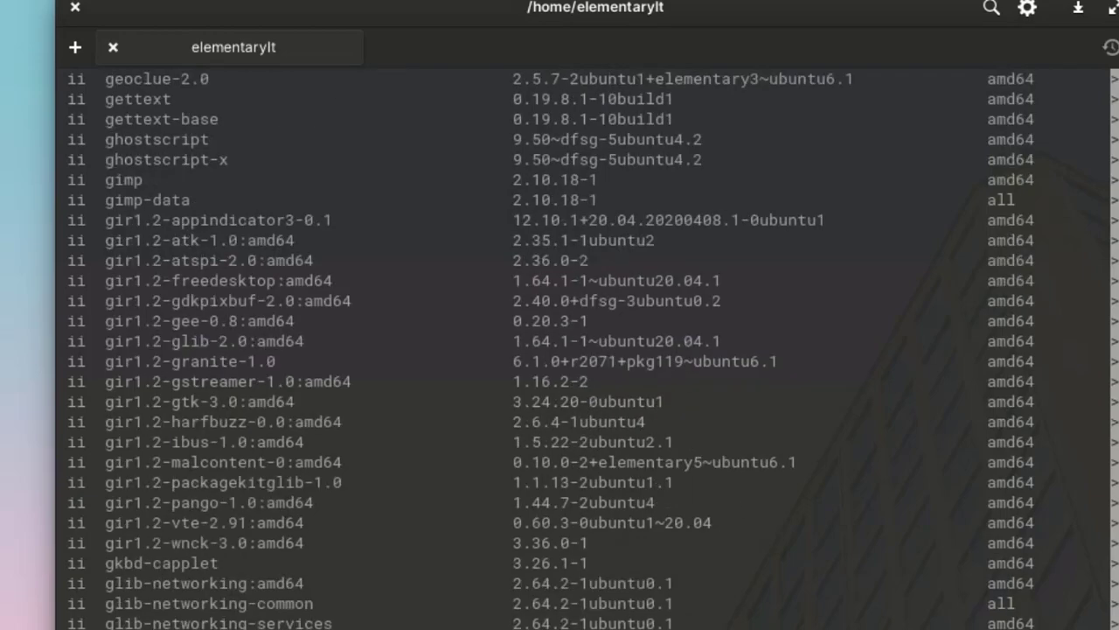
scroll(down, 3)
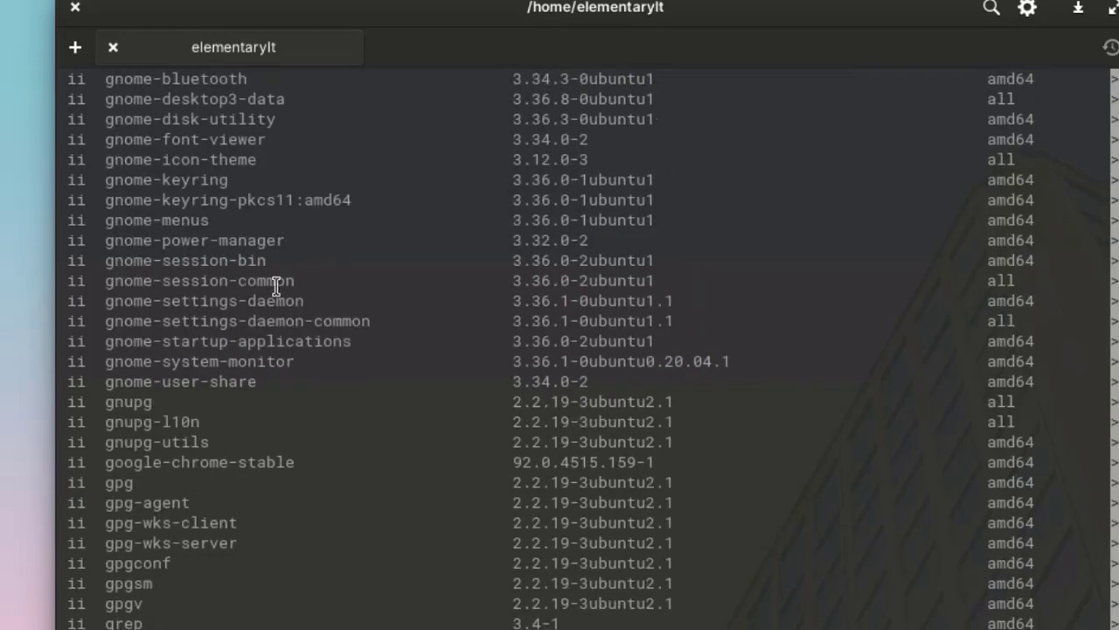
mouse_move(175, 366)
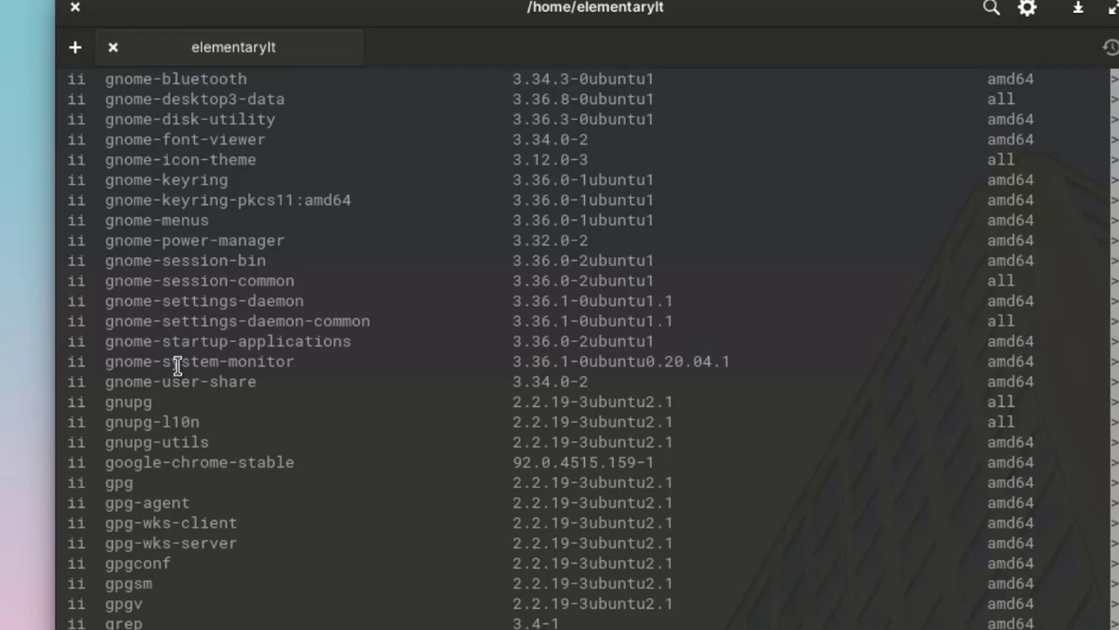
mouse_move(105, 461)
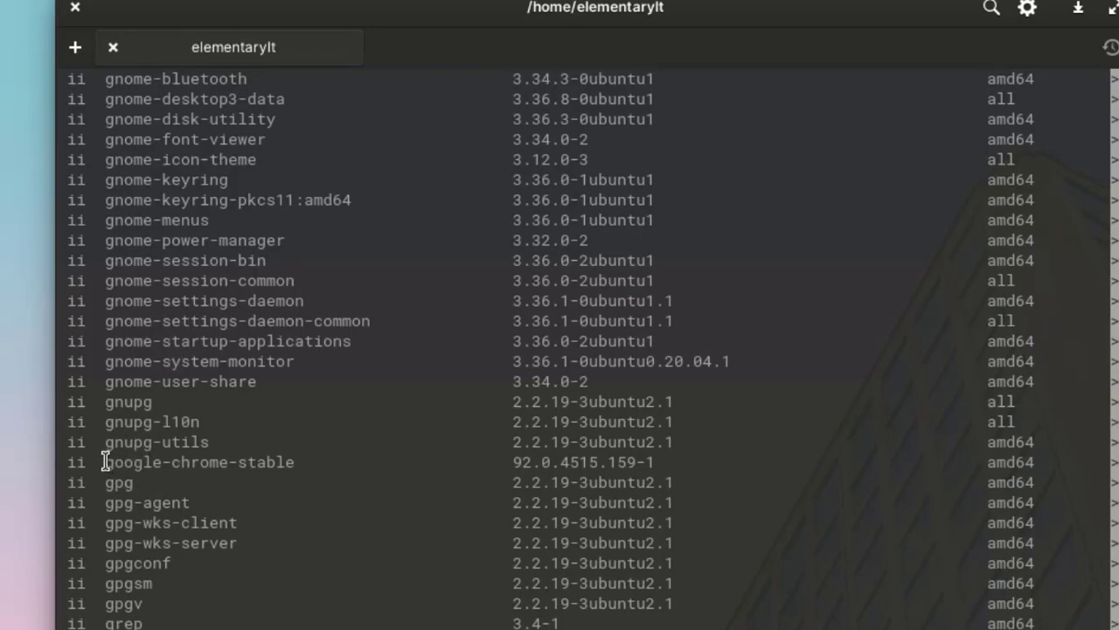
Select the google-chrome-stable package name and copy it
double_click(198, 462)
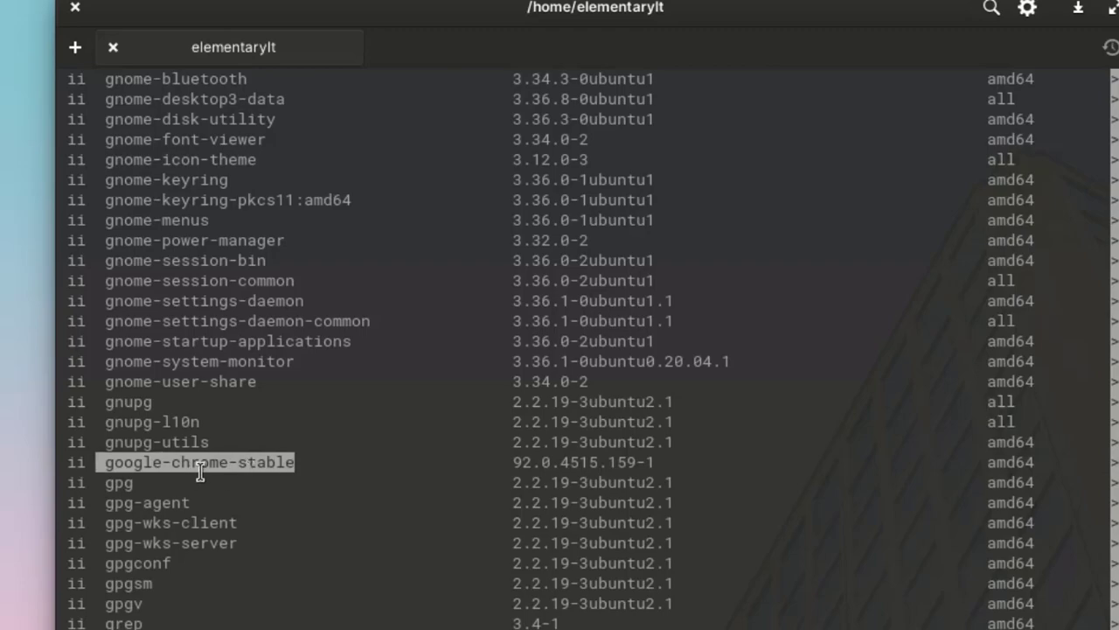
right_click(201, 472)
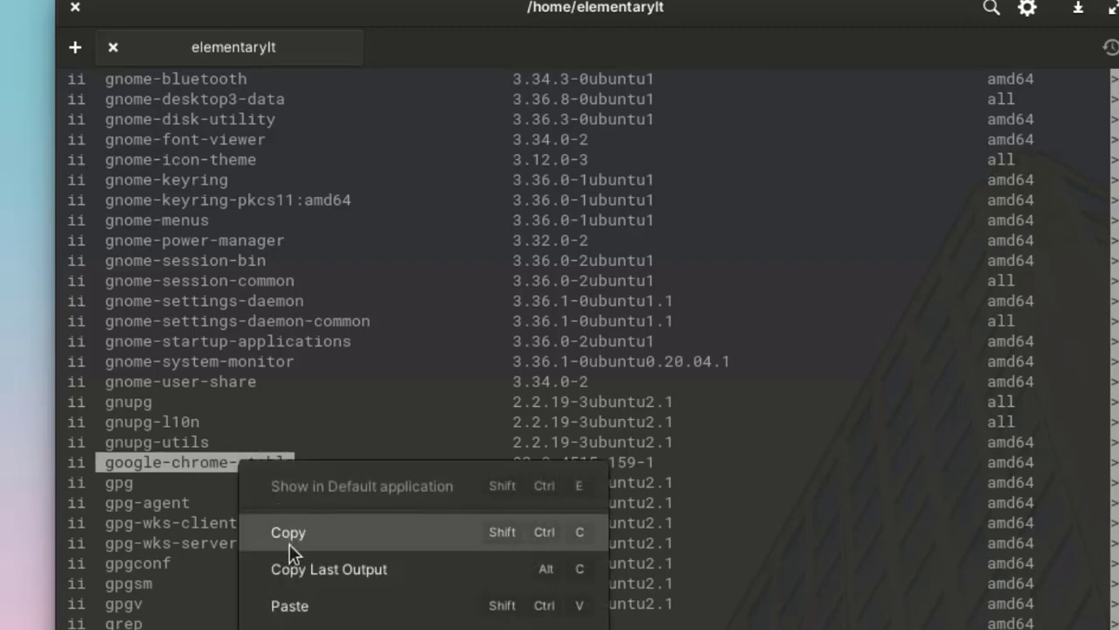
click(286, 531)
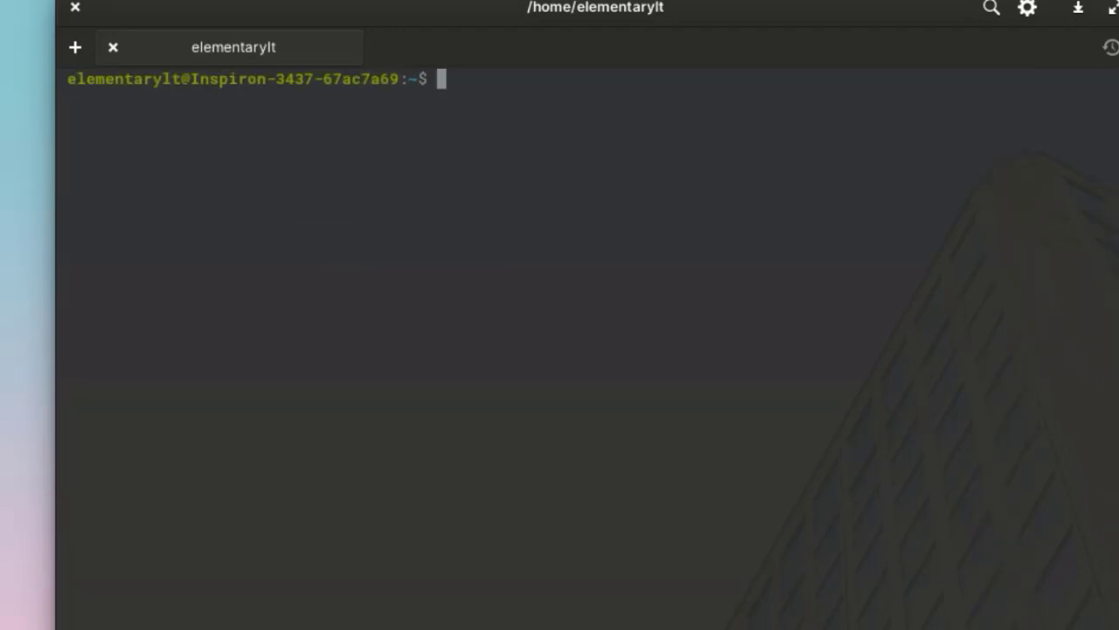
Run sudo apt-get --purge remove google-chrome-stable and confirm with y
text(sudo apt)
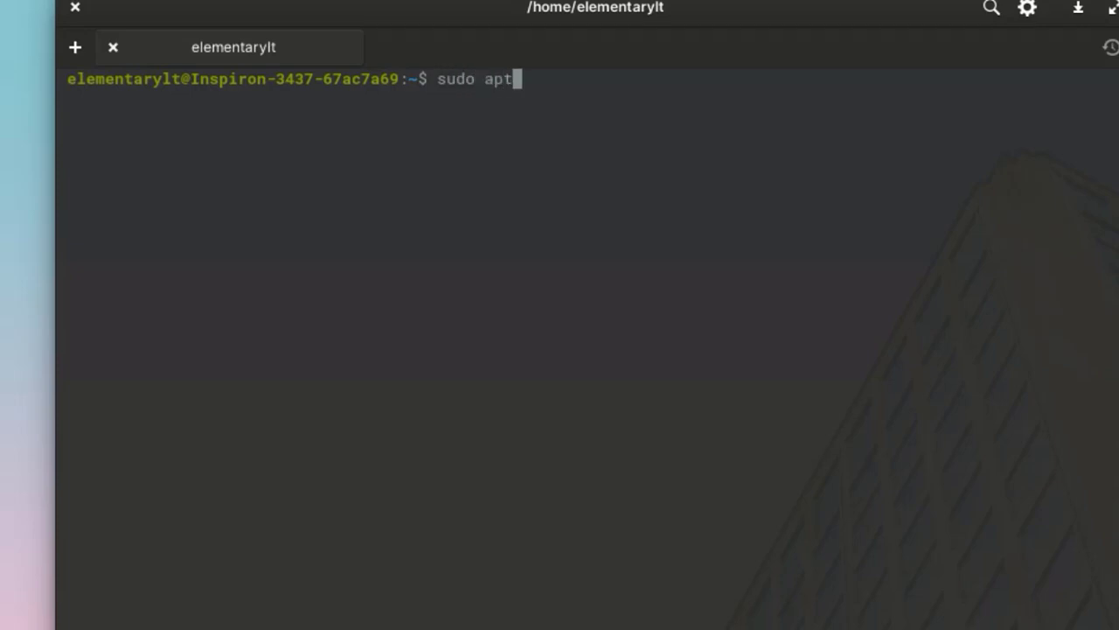
text(-get --put)
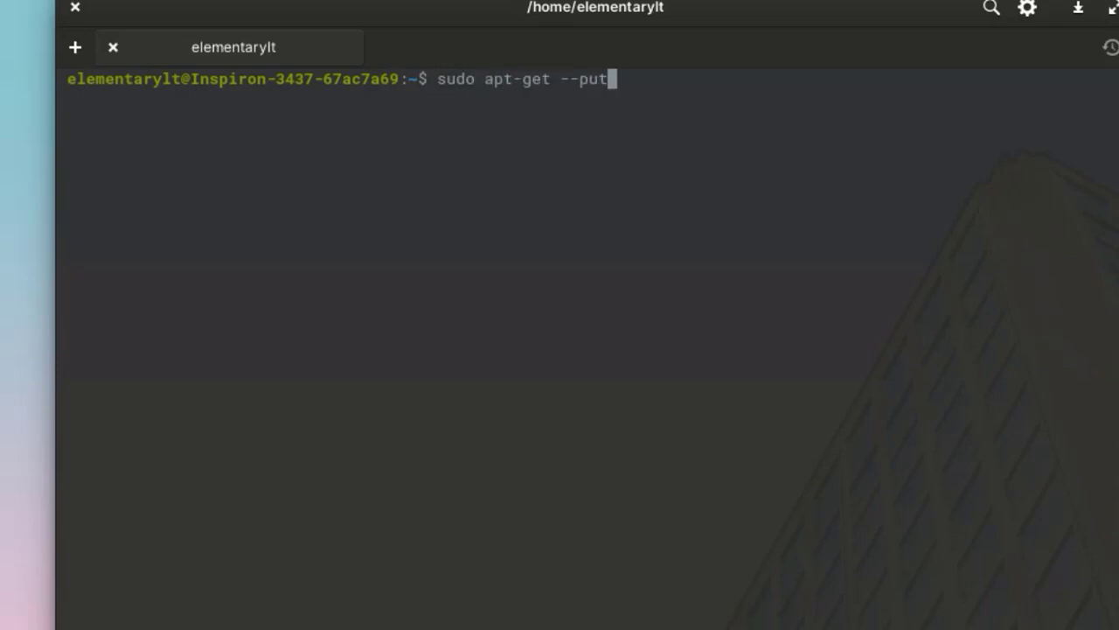
text(ge)
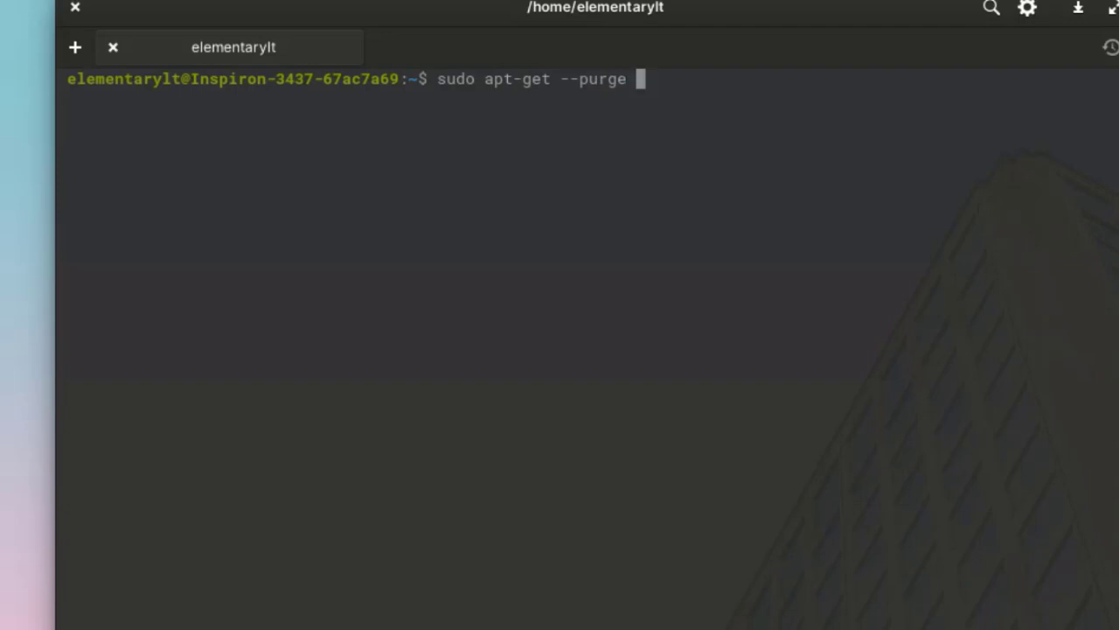
text(remove gi)
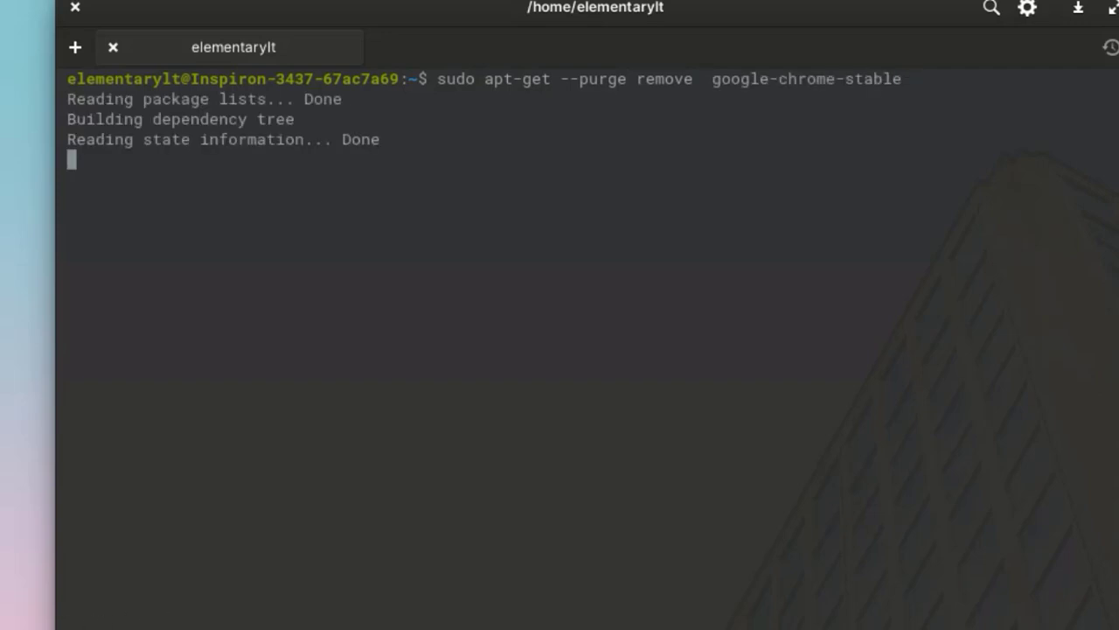
key(Return)
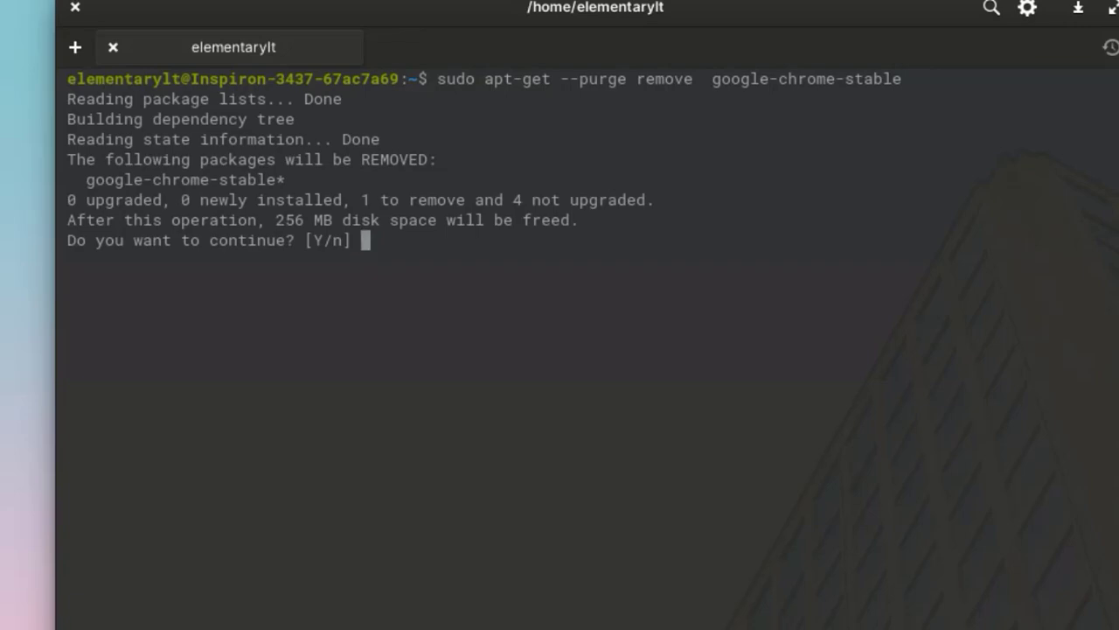
text(y)
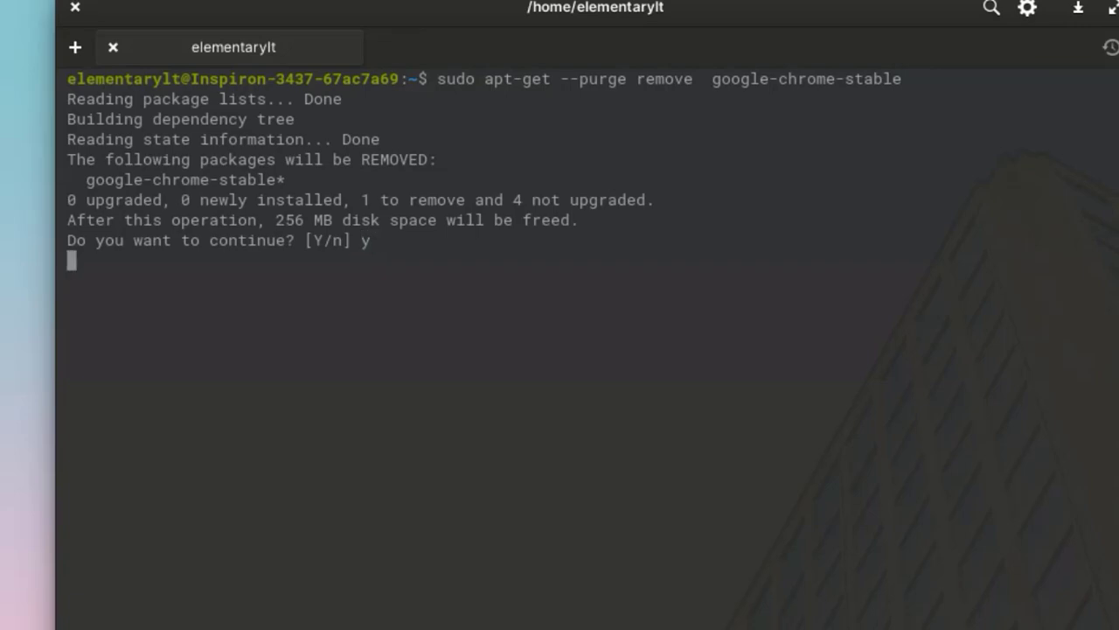
key(Return)
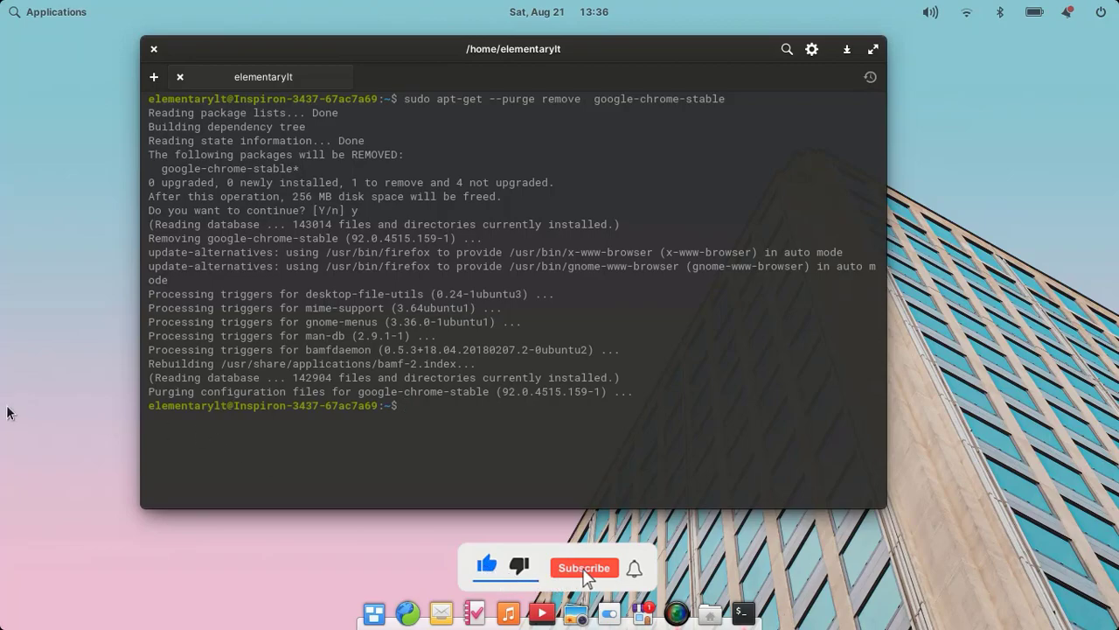
Clear and close the Terminal window, leaving the desktop empty
click(584, 567)
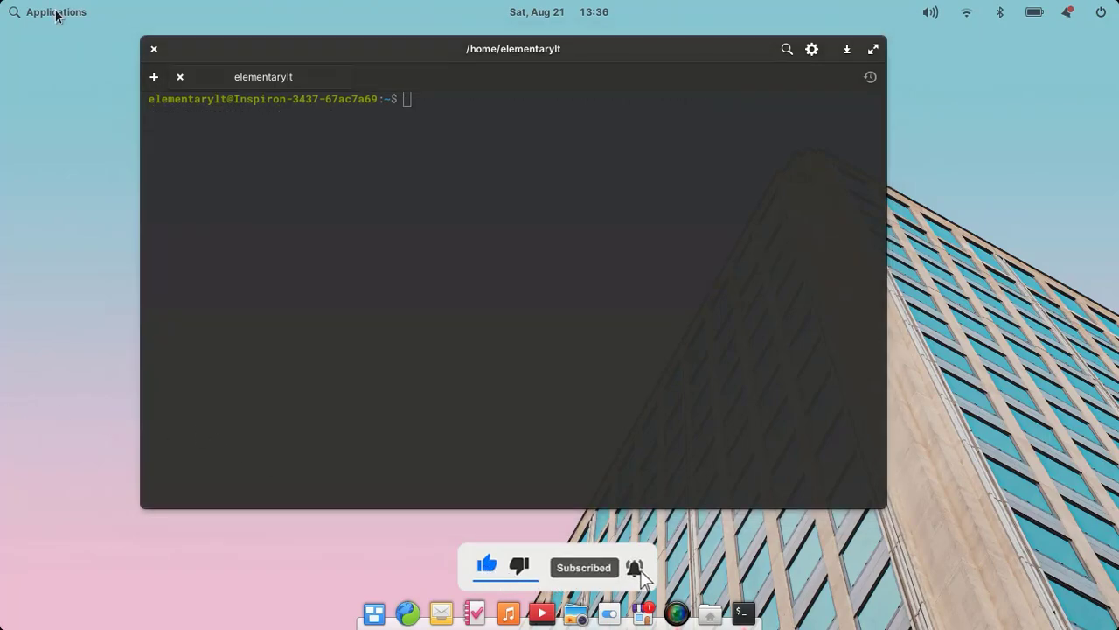
click(49, 11)
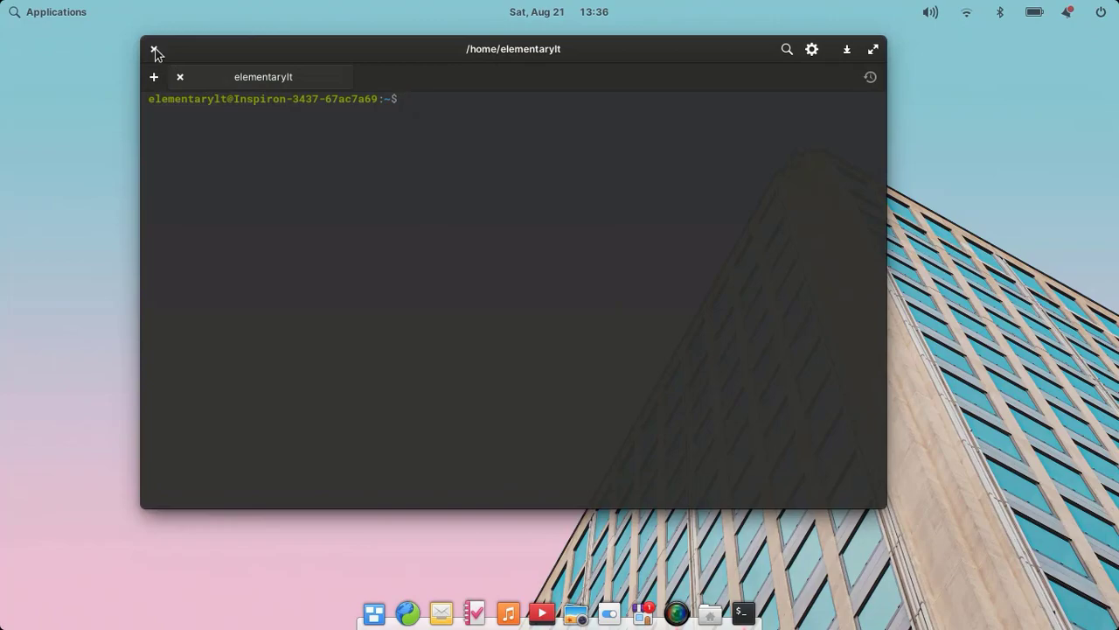
click(156, 49)
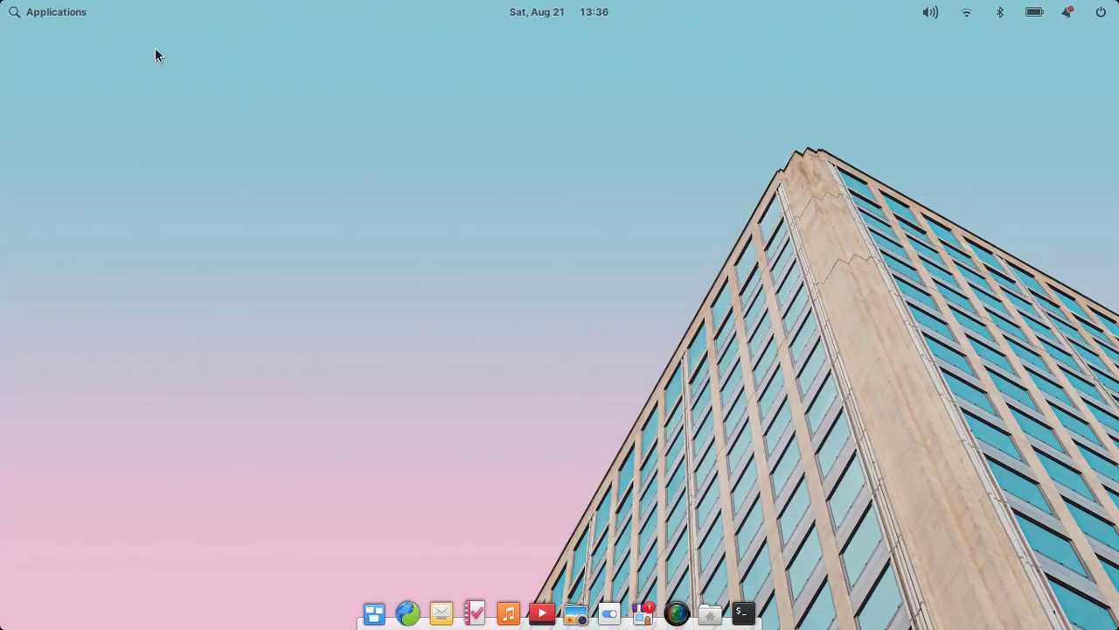